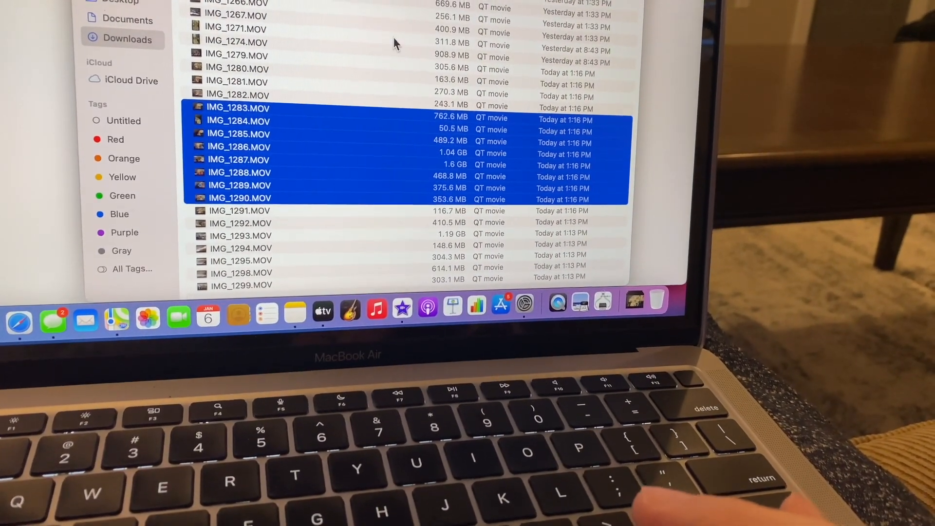
# Reduce the Downloads movie selection to a single MOV file
pyautogui.click(239, 159)
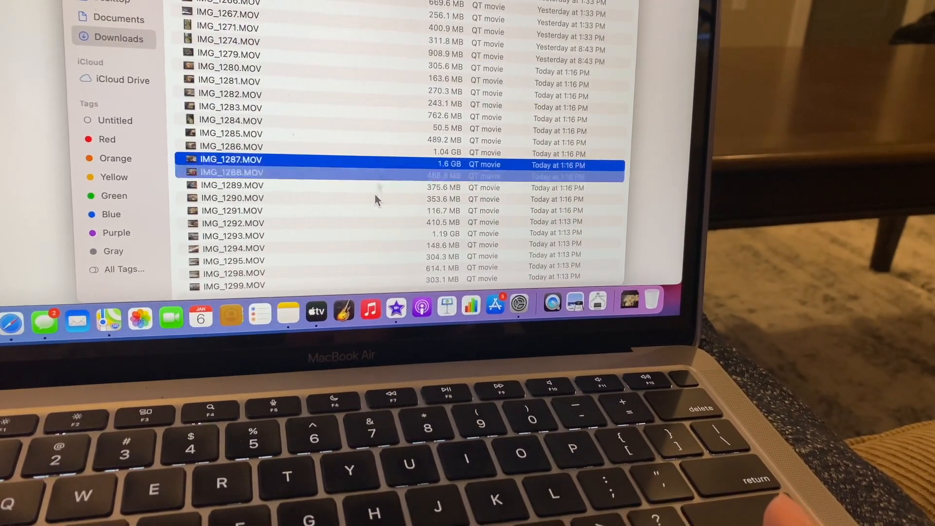
pyautogui.click(226, 218)
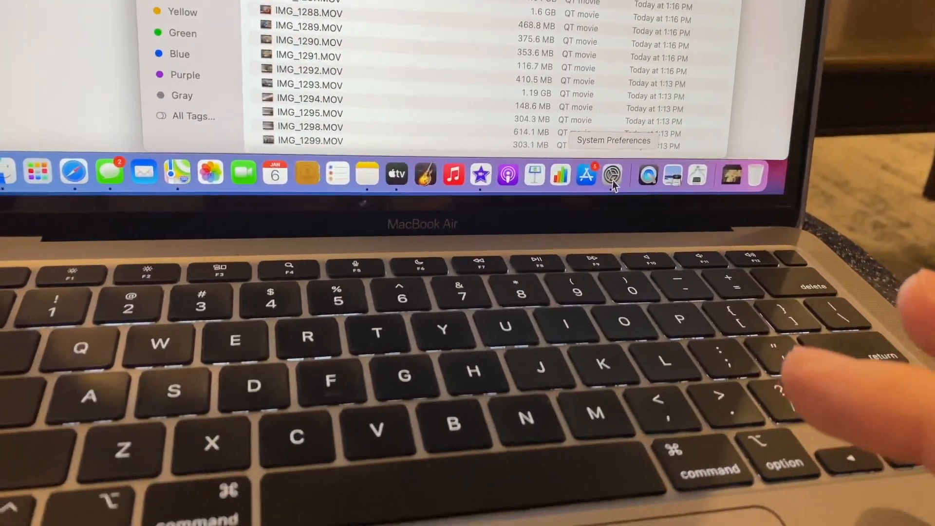
# Launch System Preferences from the Dock and go to Accessibility
pyautogui.click(611, 173)
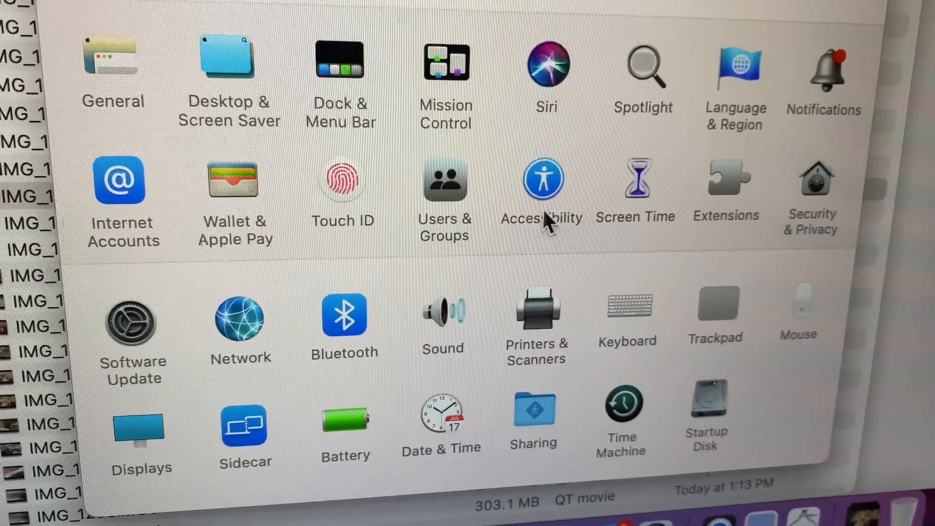
pyautogui.click(541, 181)
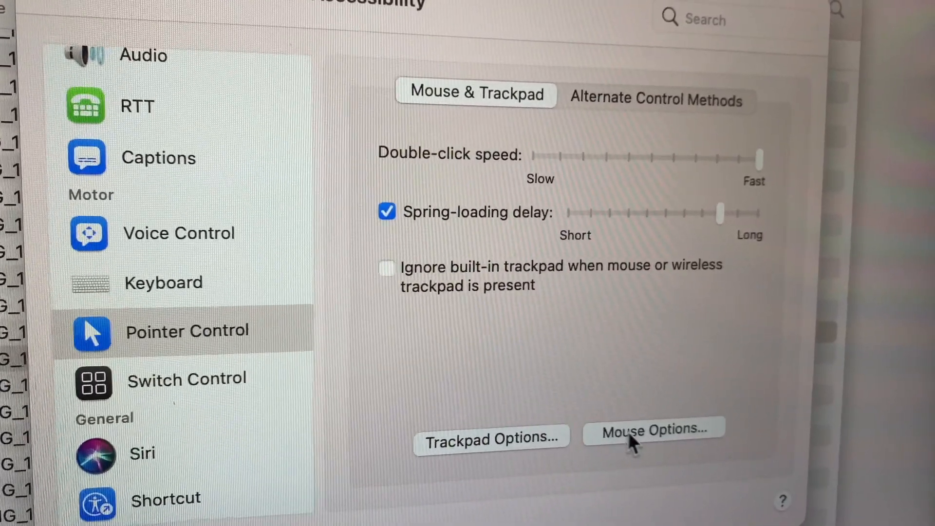
# Review Pointer Control's Mouse Options and Trackpad Options, closing both without changes
pyautogui.click(651, 430)
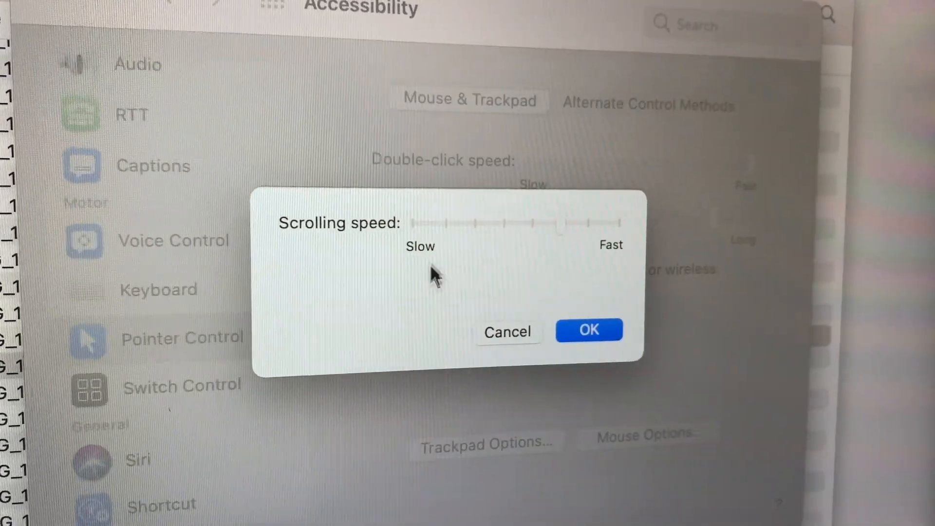
pyautogui.click(589, 330)
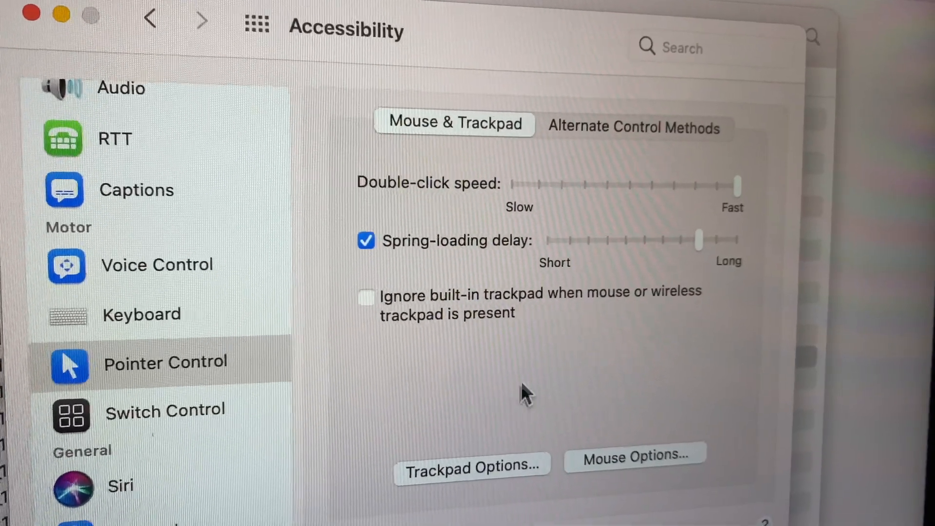
pyautogui.click(471, 465)
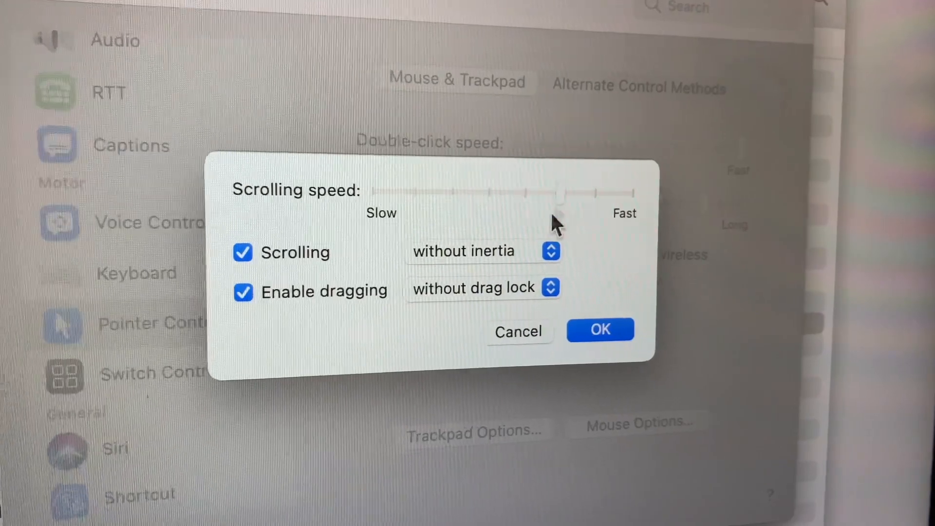
pyautogui.click(599, 329)
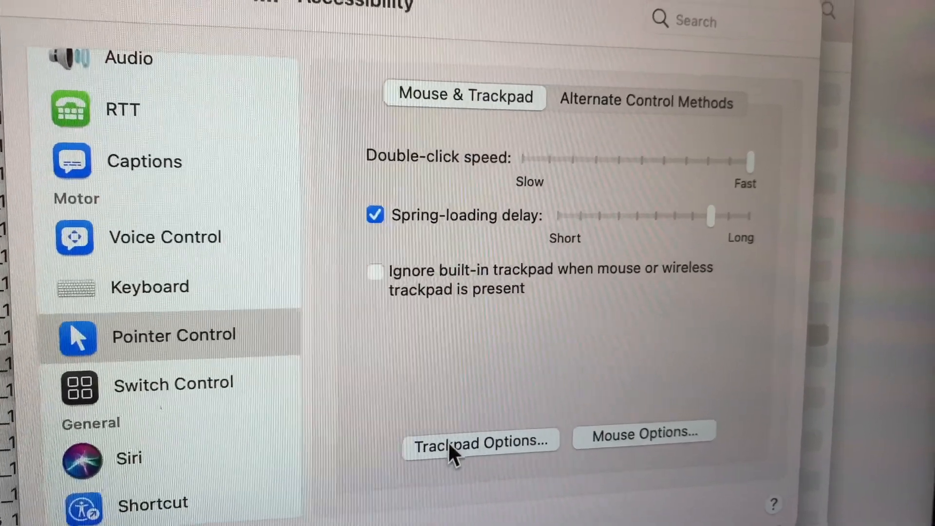
# In Trackpad Options, keep dragging enabled with 'without drag lock' selected
pyautogui.click(478, 441)
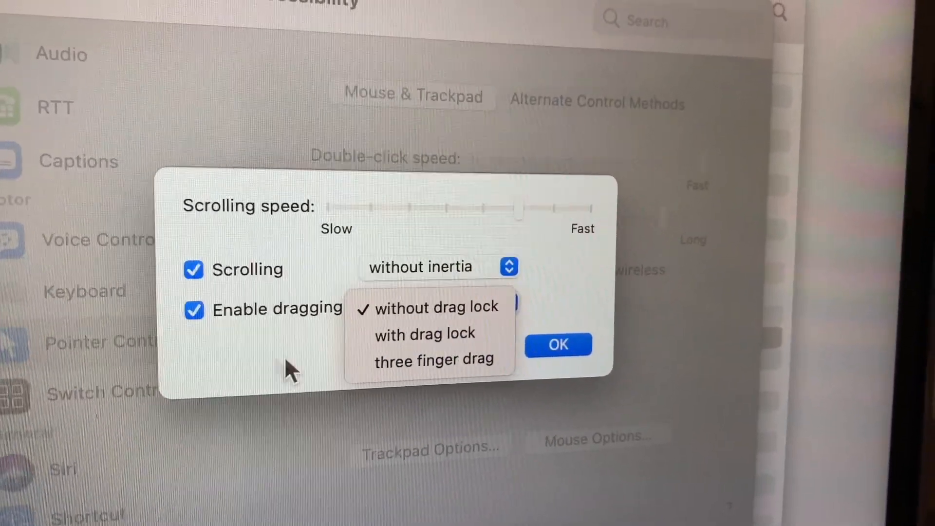
pyautogui.moveTo(546, 313)
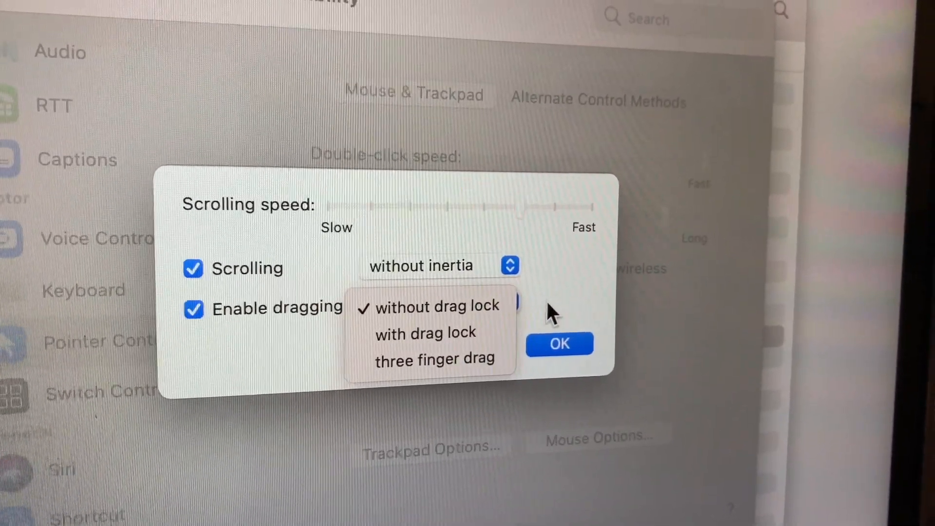
pyautogui.click(438, 307)
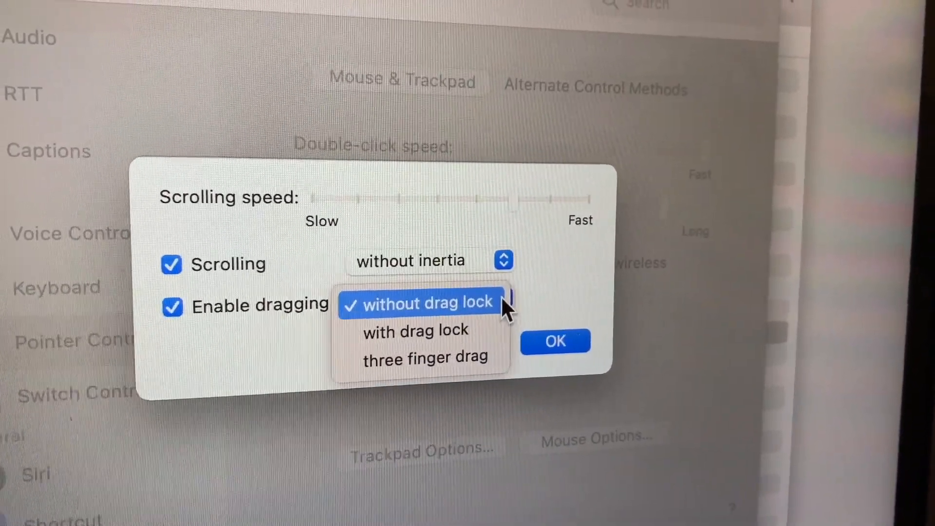
pyautogui.click(417, 303)
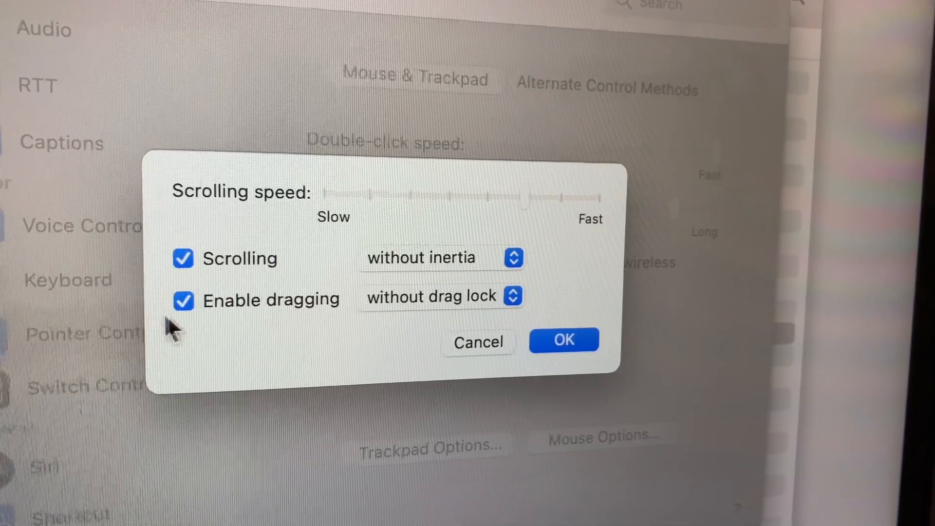
pyautogui.click(563, 340)
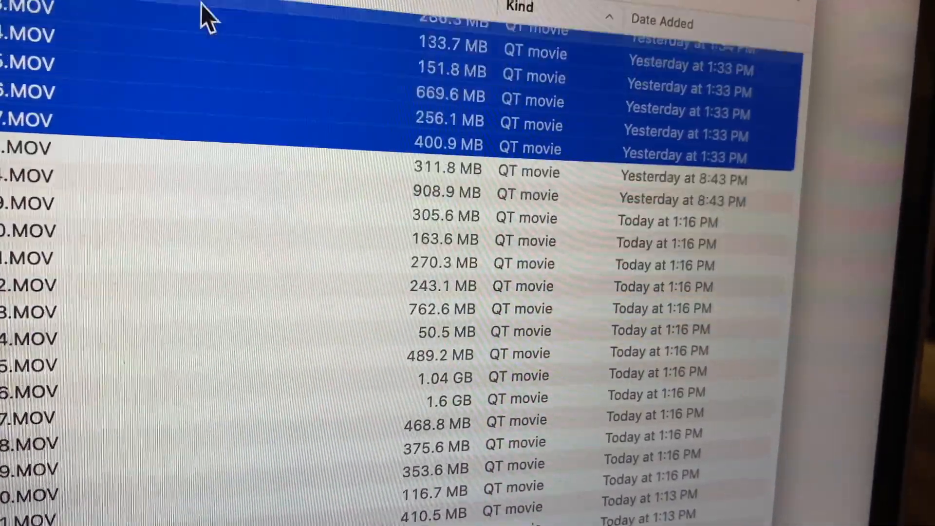
# Finish the trackpad drag selecting movie files IMG_1267 through IMG_1282
pyautogui.click(233, 331)
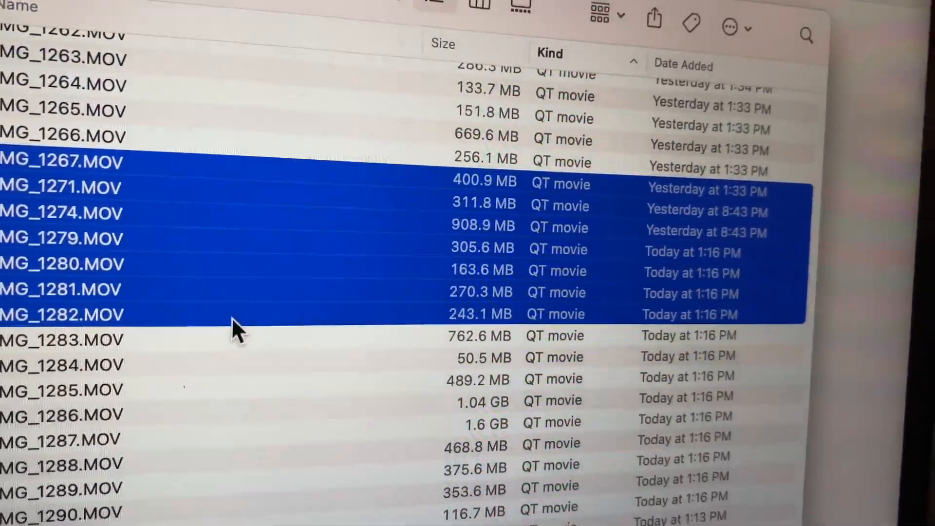